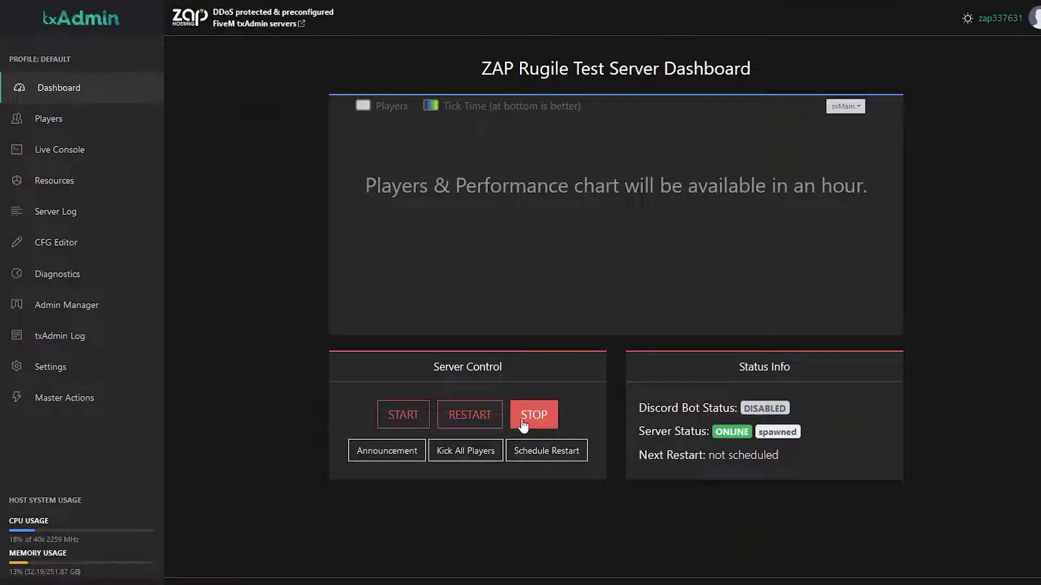
Open txAdmin's Players page with its whitelist requests and ban identifiers form.
click(49, 119)
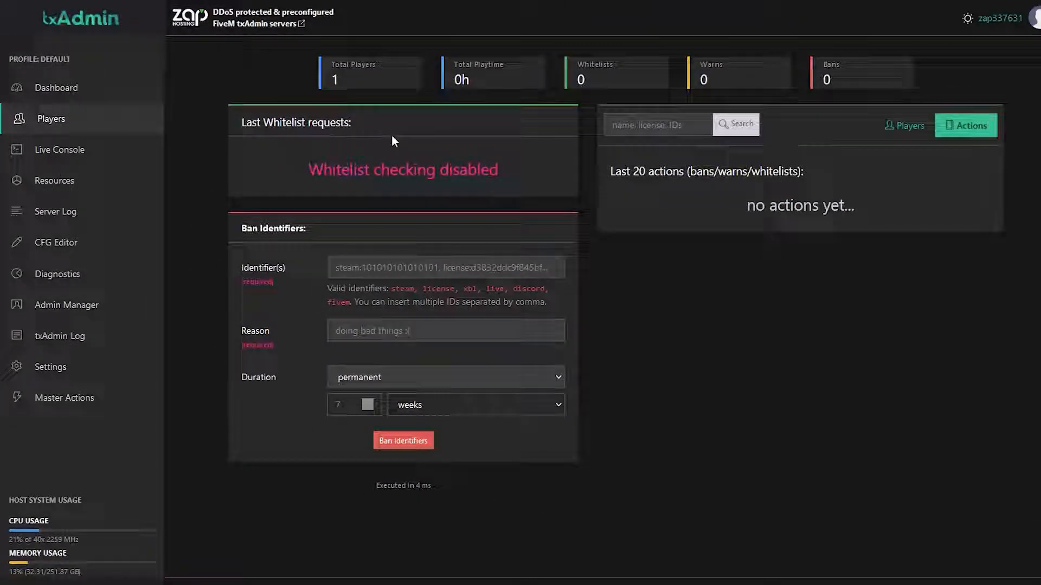
click(57, 274)
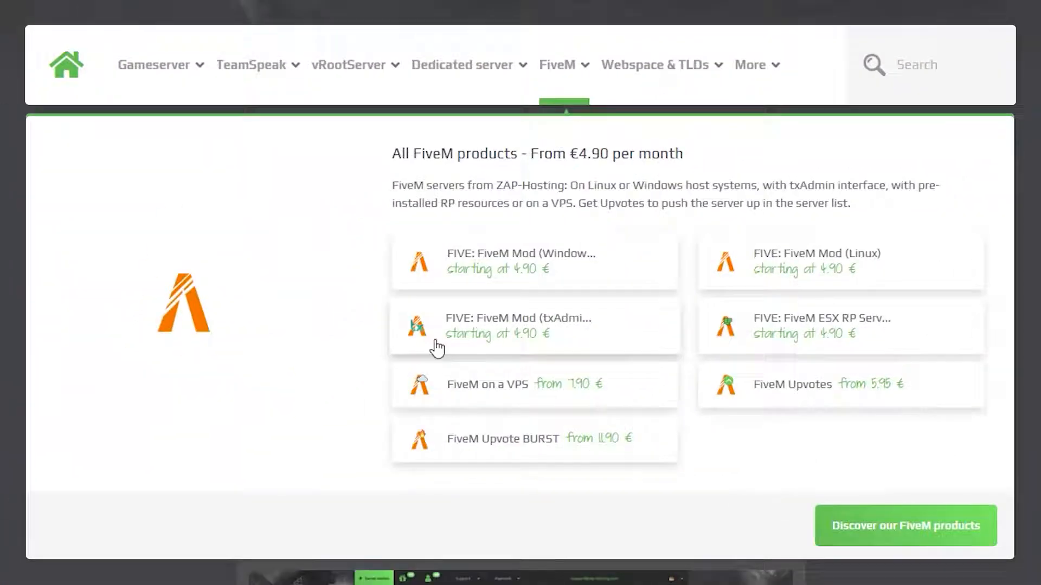
Choose FiveM txAdmin hosting from 7.90 € and scroll through the location, slot and hardware options.
click(527, 325)
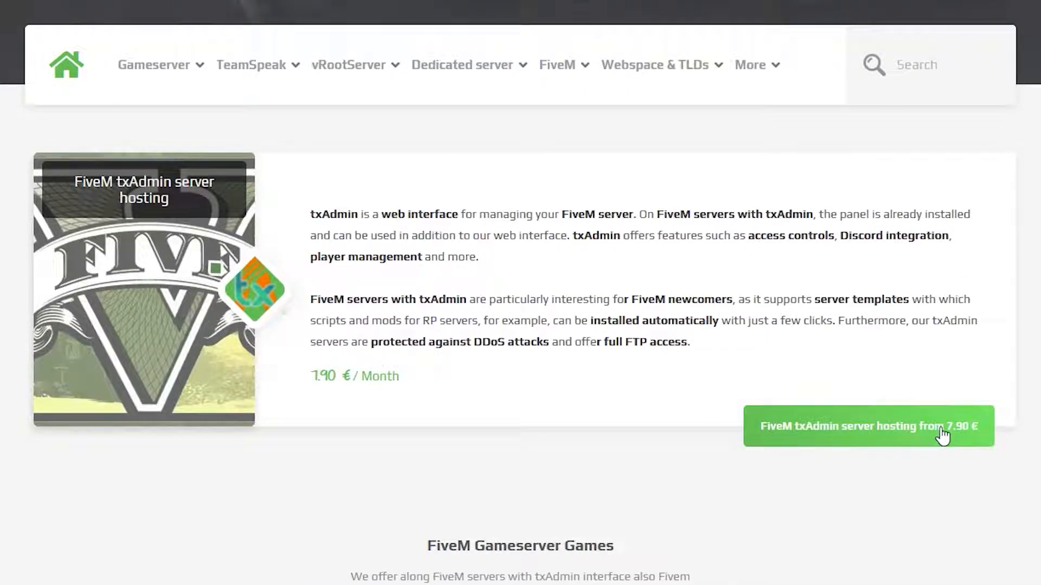
click(867, 427)
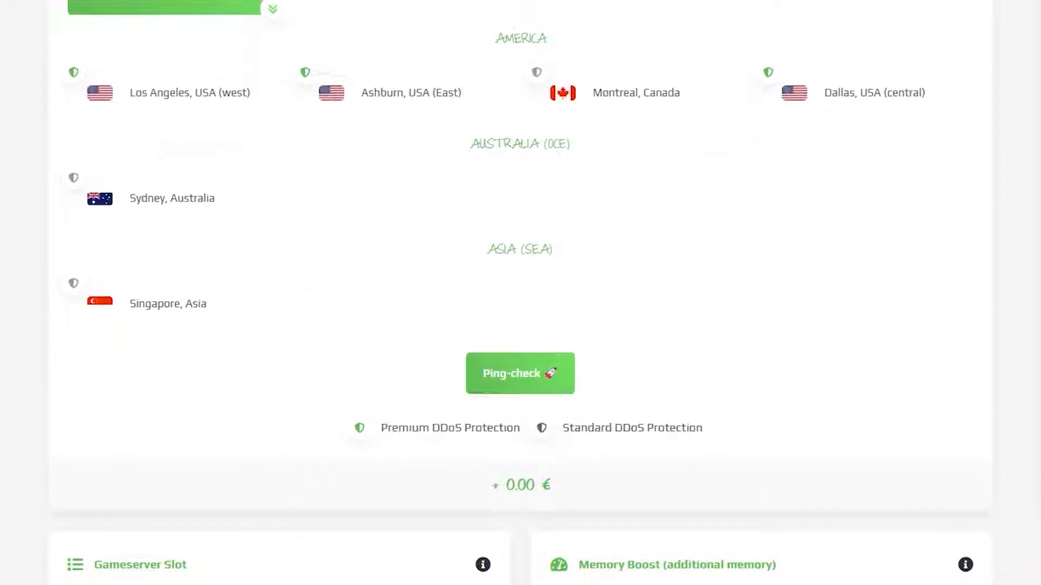
scroll(down, 3)
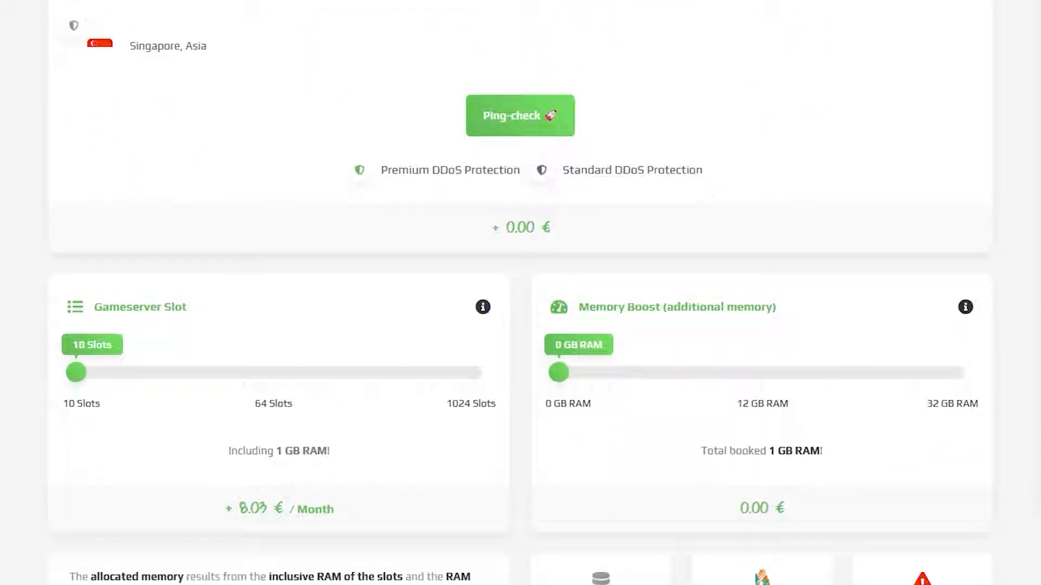
scroll(down, 3)
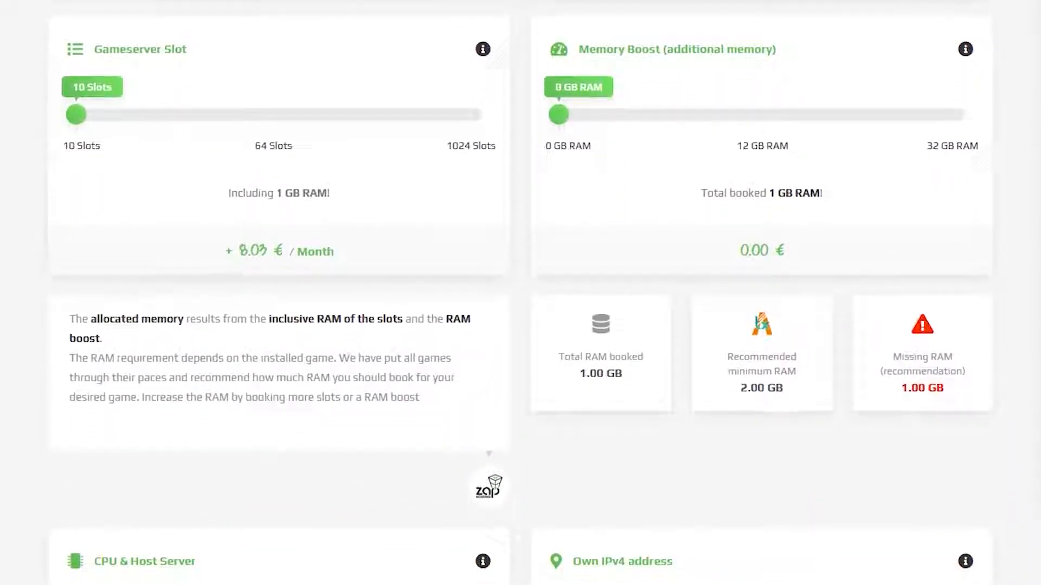
scroll(down, 3)
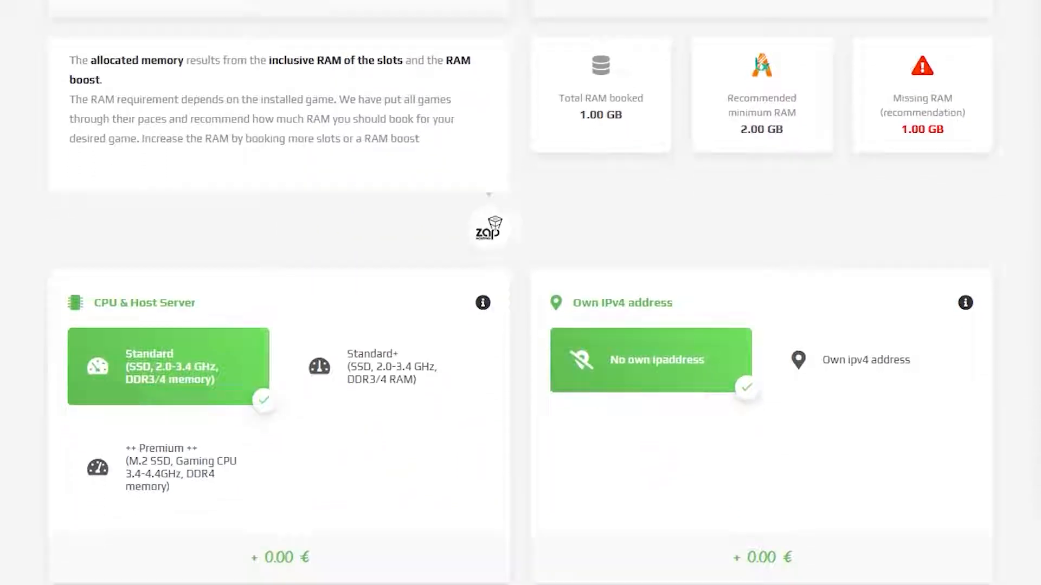
scroll(down, 3)
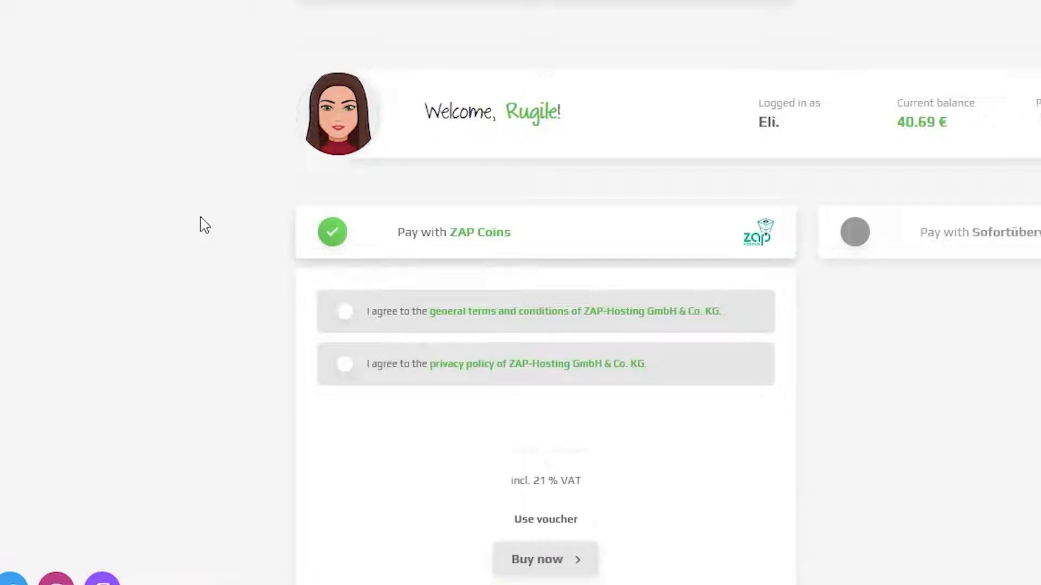
Accept the terms and privacy policy, redeem voucher TX-YOUTUBE for 1.22 €, and buy the server.
scroll(down, 3)
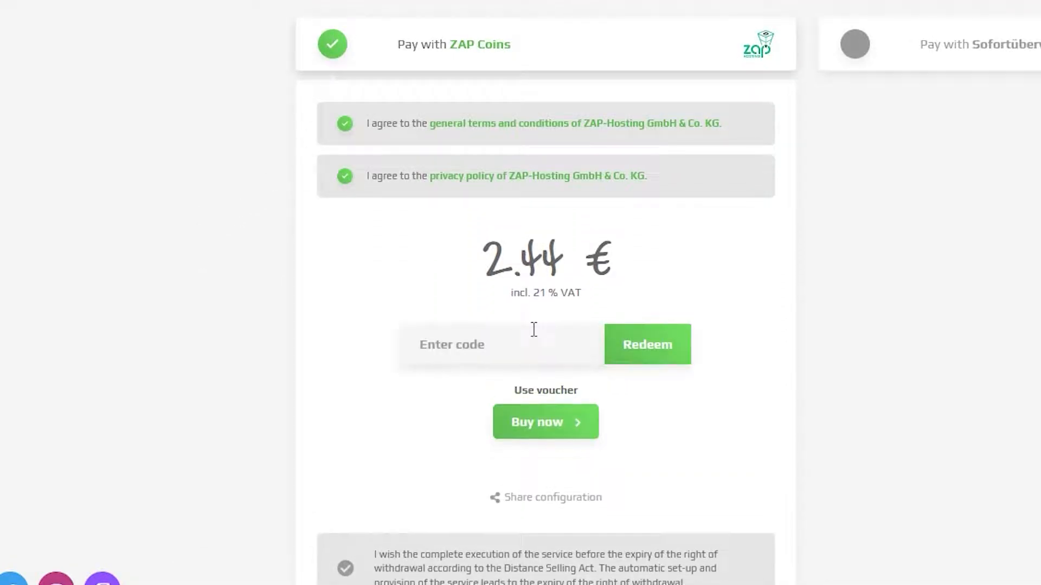
text(TX-YOUTUBE)
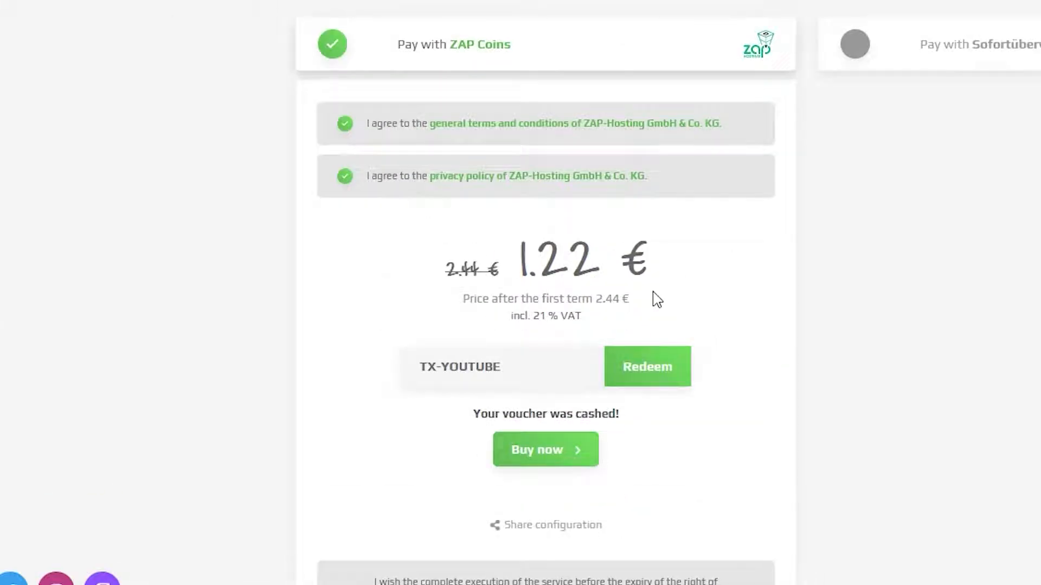
click(545, 449)
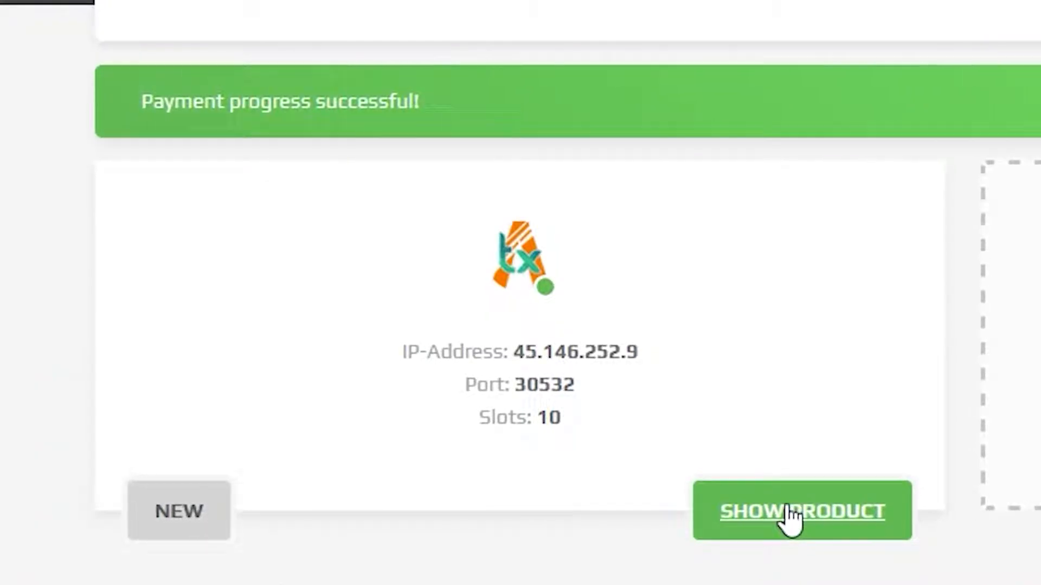
Show the purchased server's product page with its txAdmin interface address and login user.
click(800, 513)
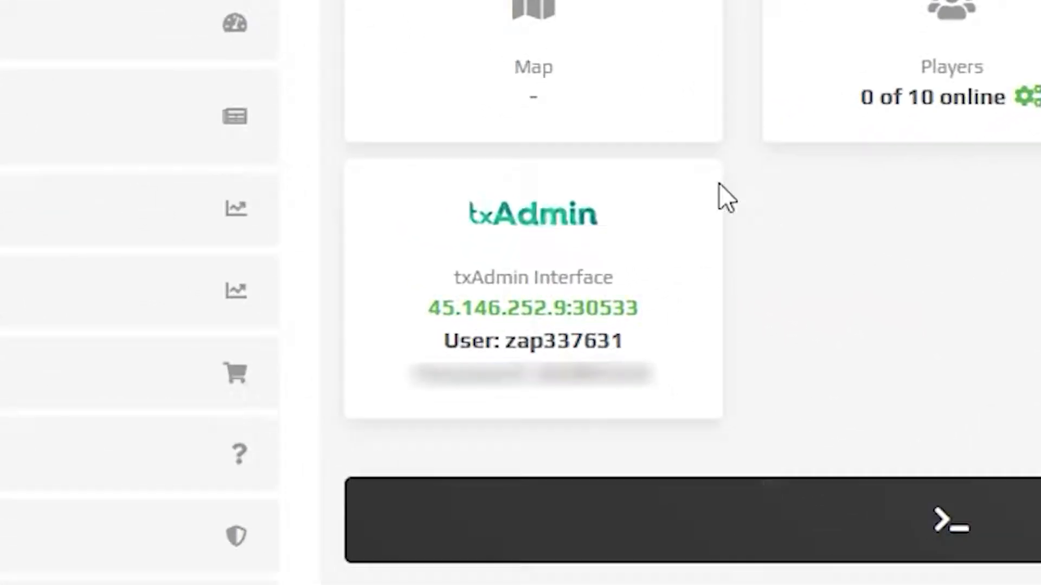
mouse_move(540, 120)
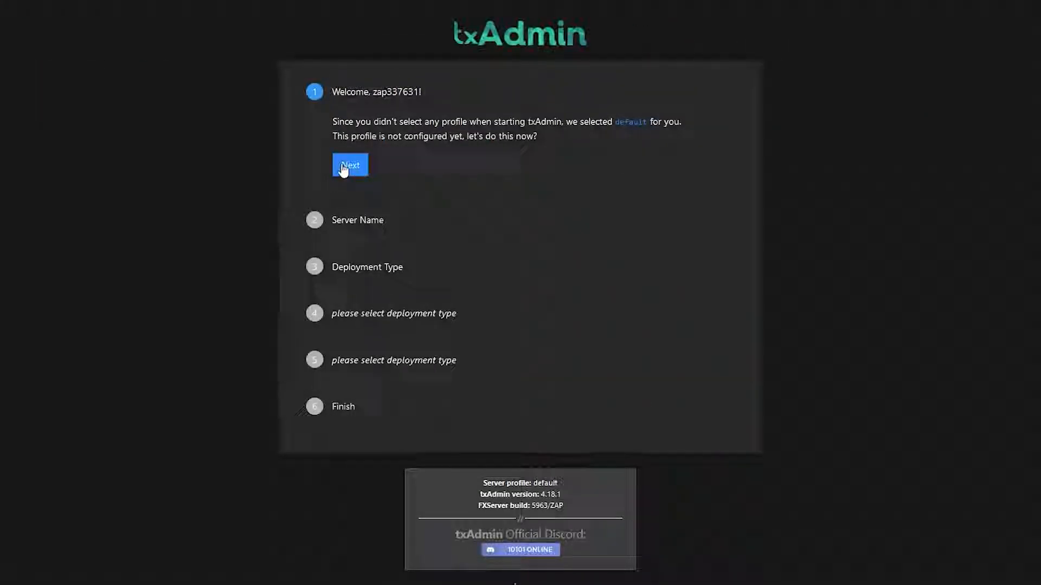
Name the server 'ZAP Rugile Test Server' in the setup wizard and continue.
click(350, 165)
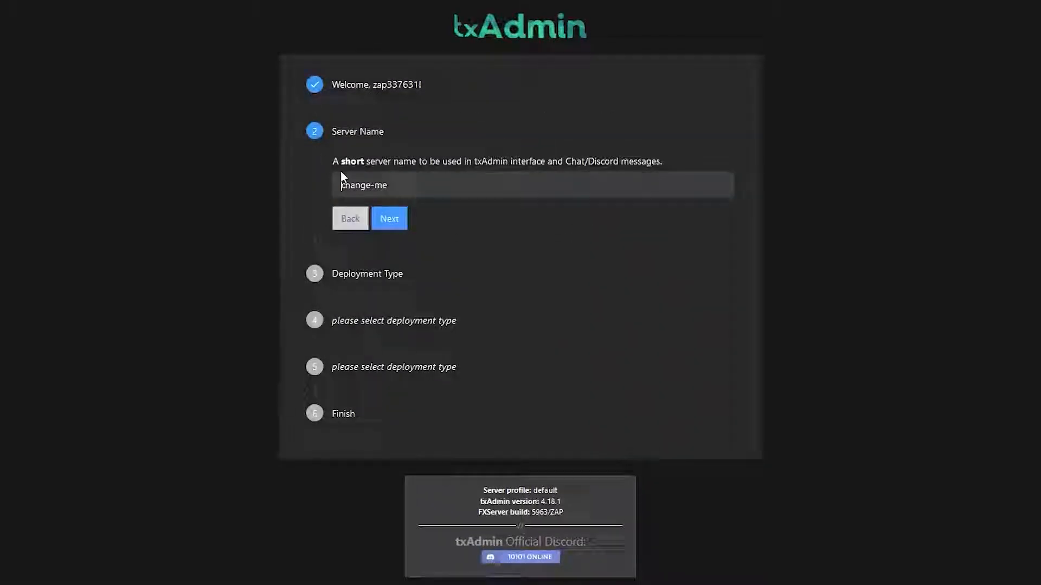
text(ZAP R)
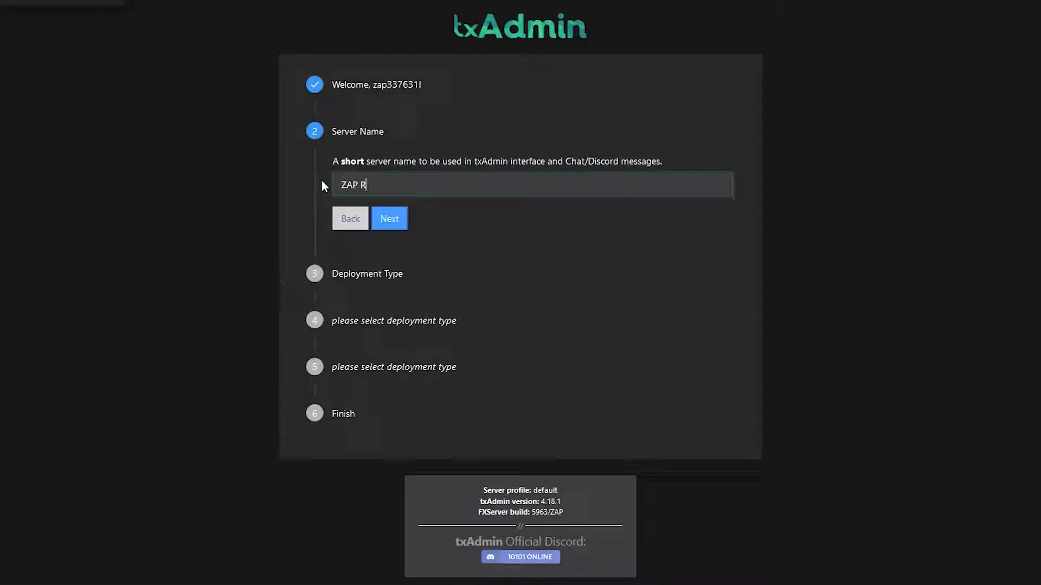
text(ugile Test Server)
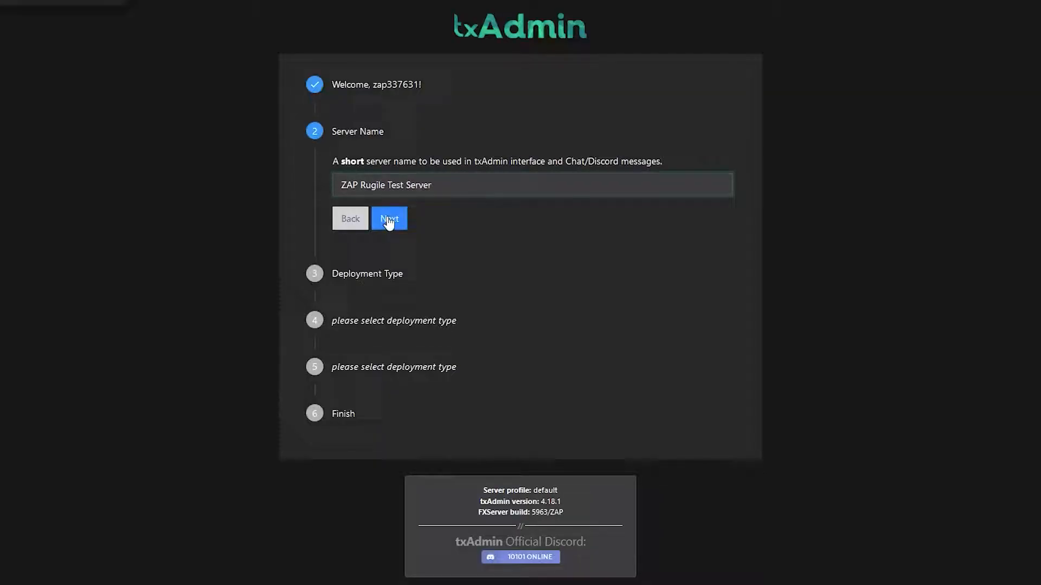
click(389, 218)
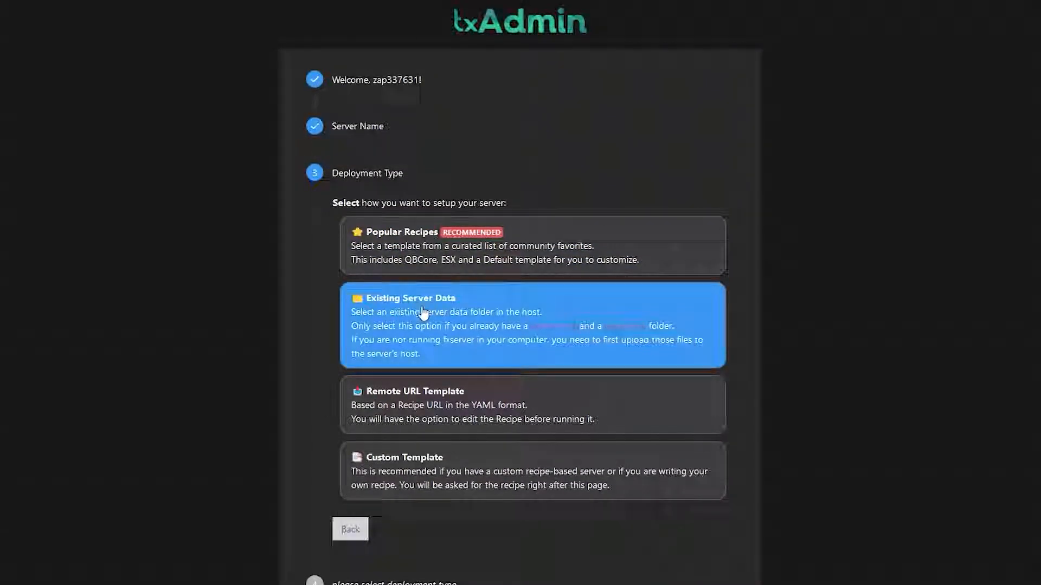
mouse_move(462, 410)
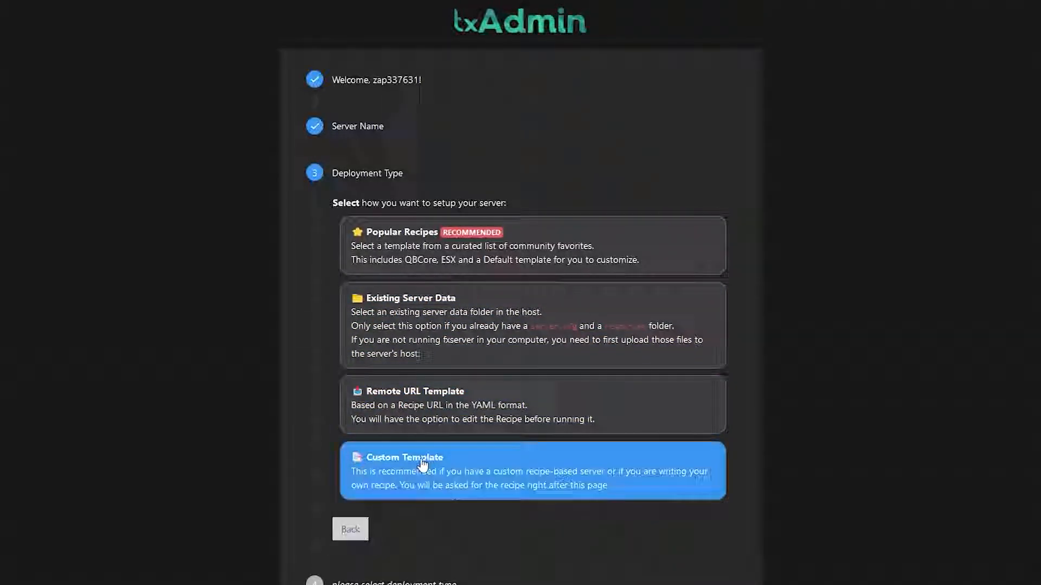
mouse_move(455, 252)
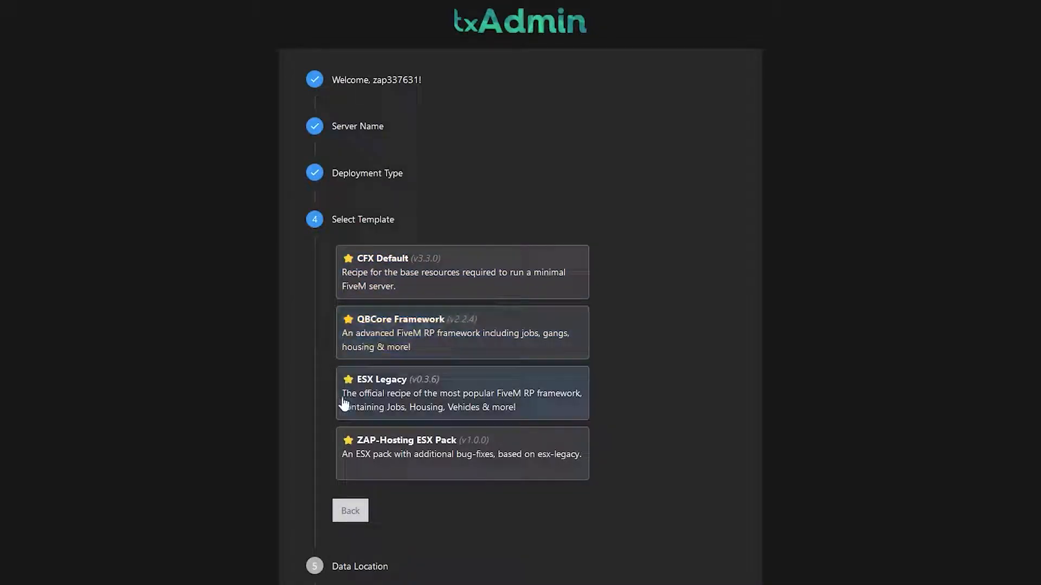
Pick the QBCore Framework popular recipe, save the suggested data folder, and open the deployer.
click(461, 454)
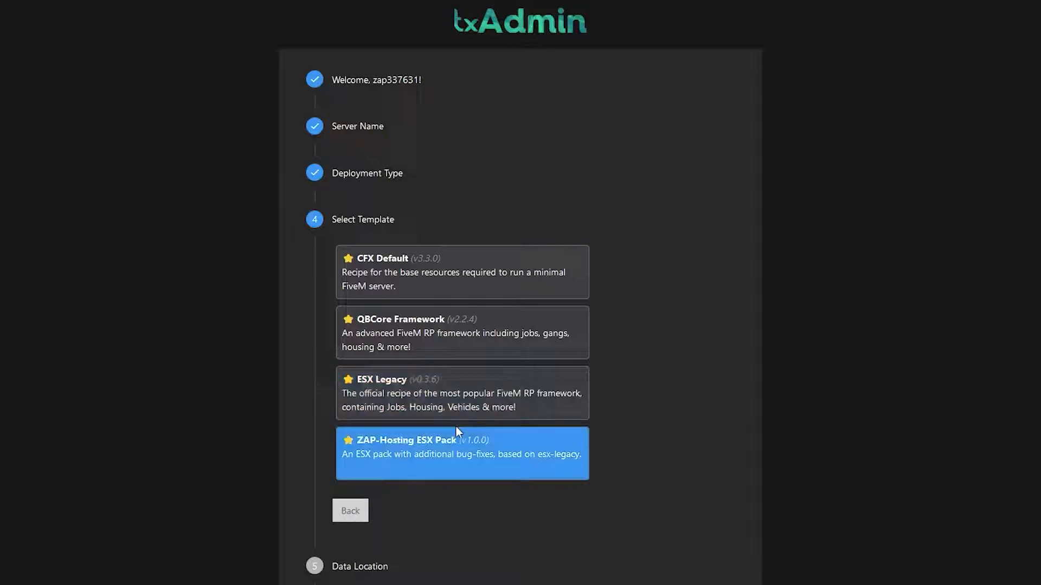
mouse_move(364, 462)
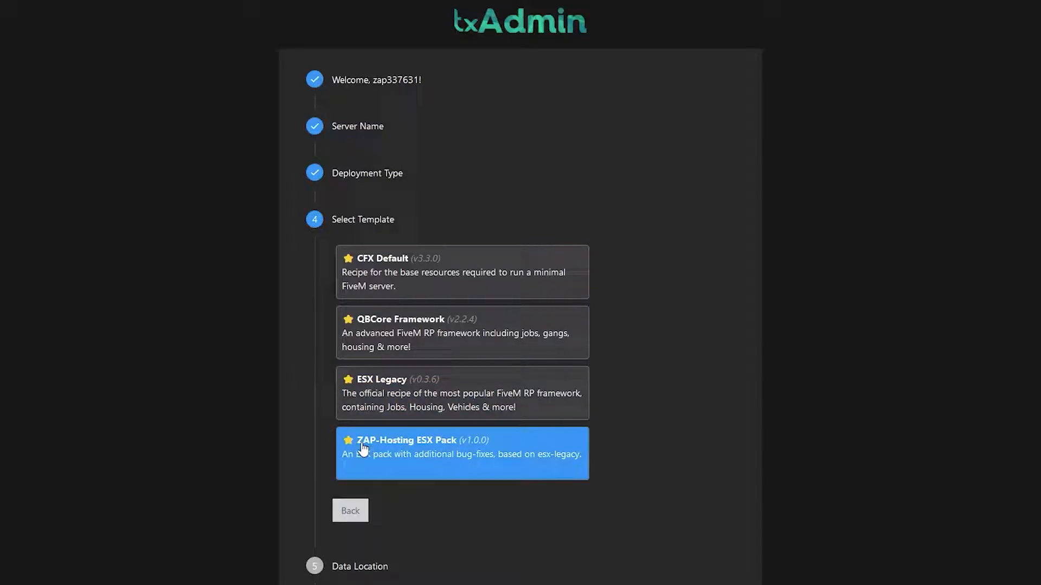
mouse_move(302, 416)
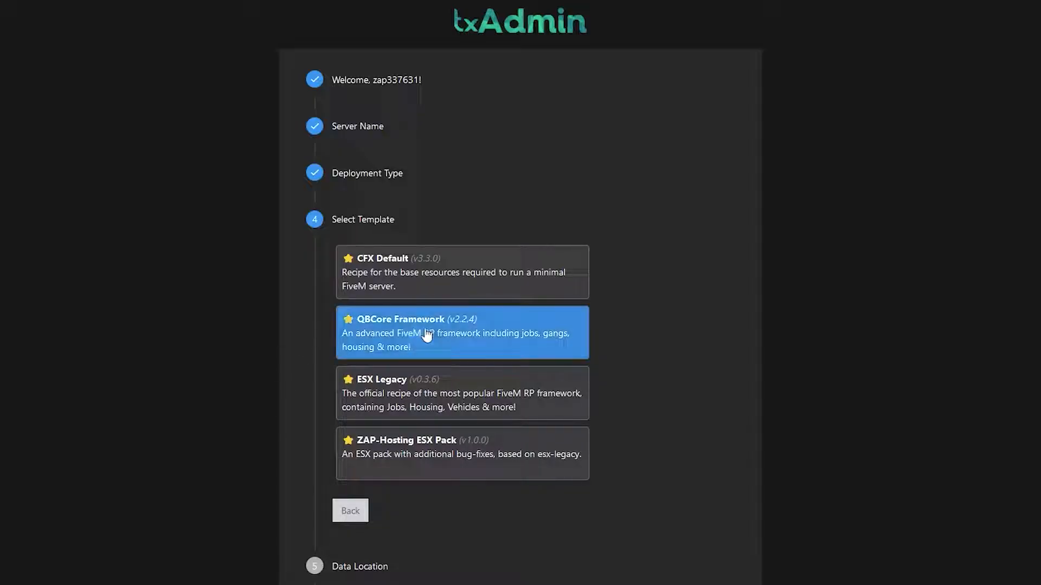
click(462, 333)
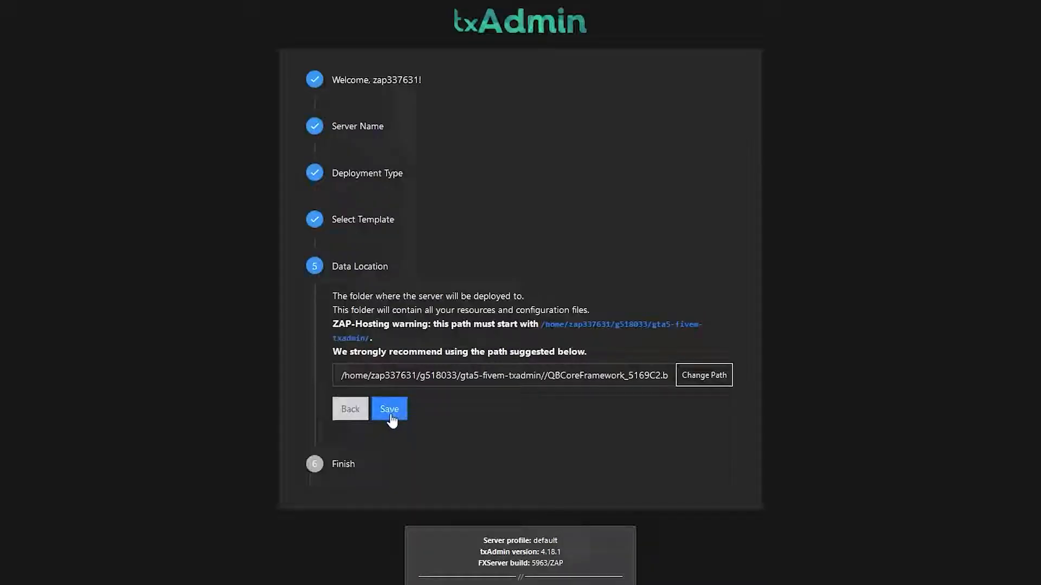
click(389, 409)
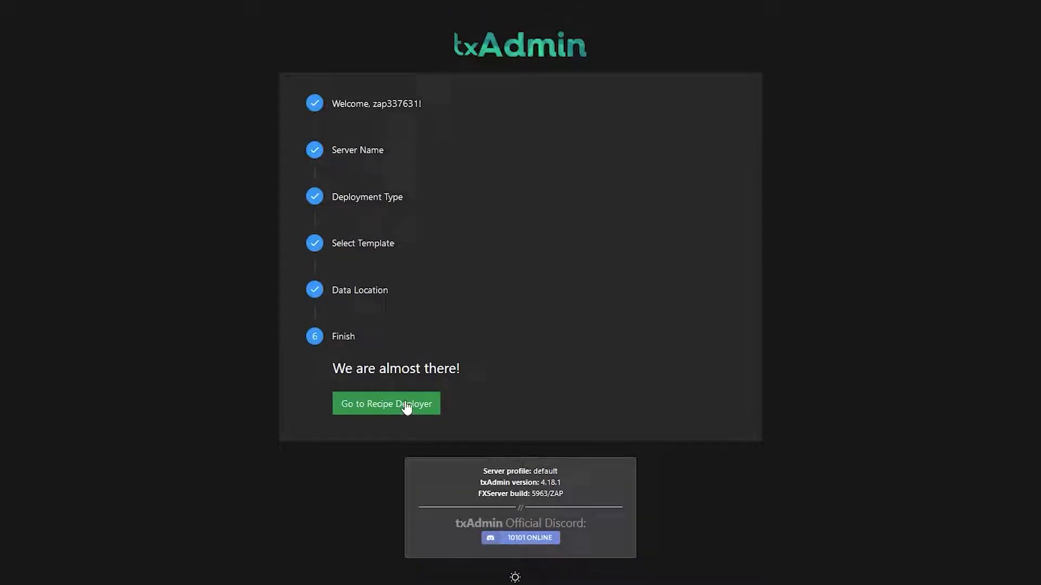
click(386, 404)
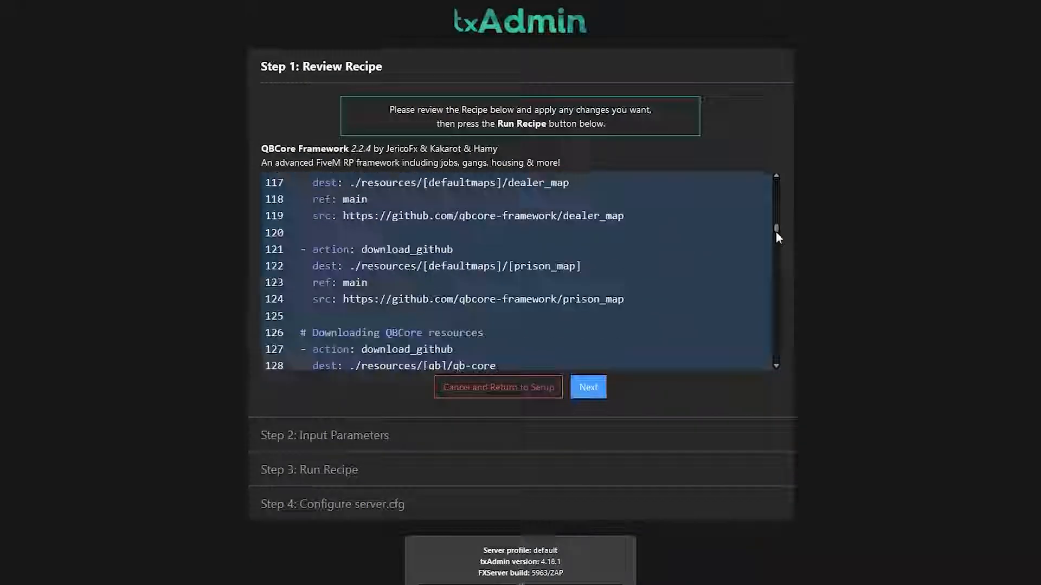
Review the QBCore recipe, keep the autofilled license key, and run the recipe.
scroll(down, 3)
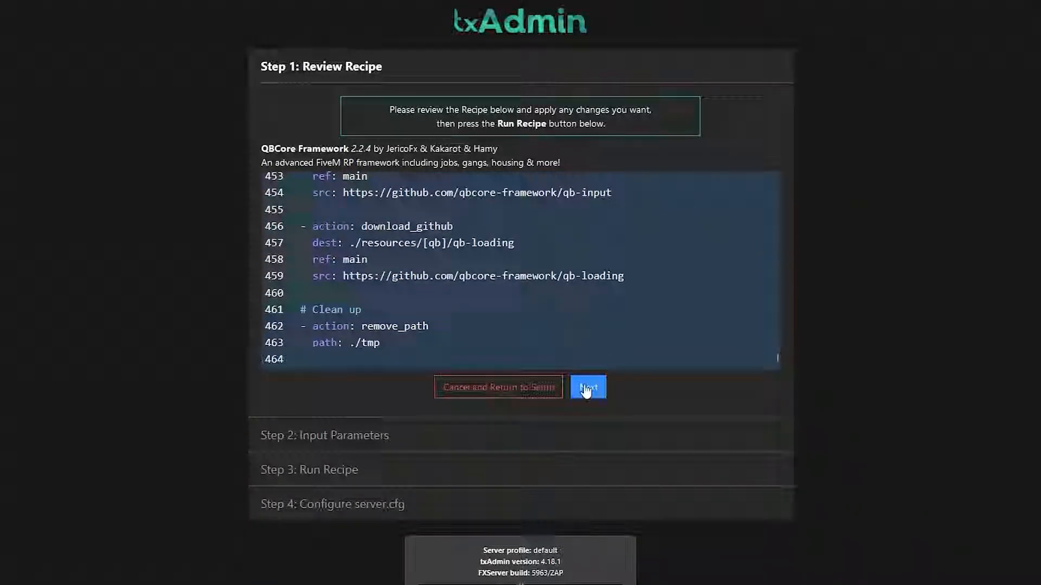
click(588, 387)
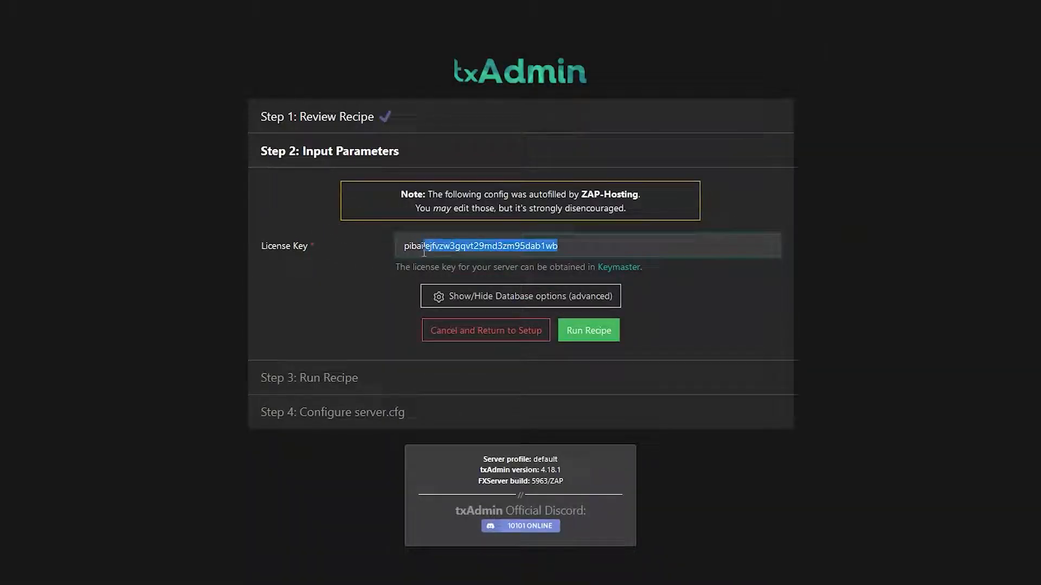
click(588, 330)
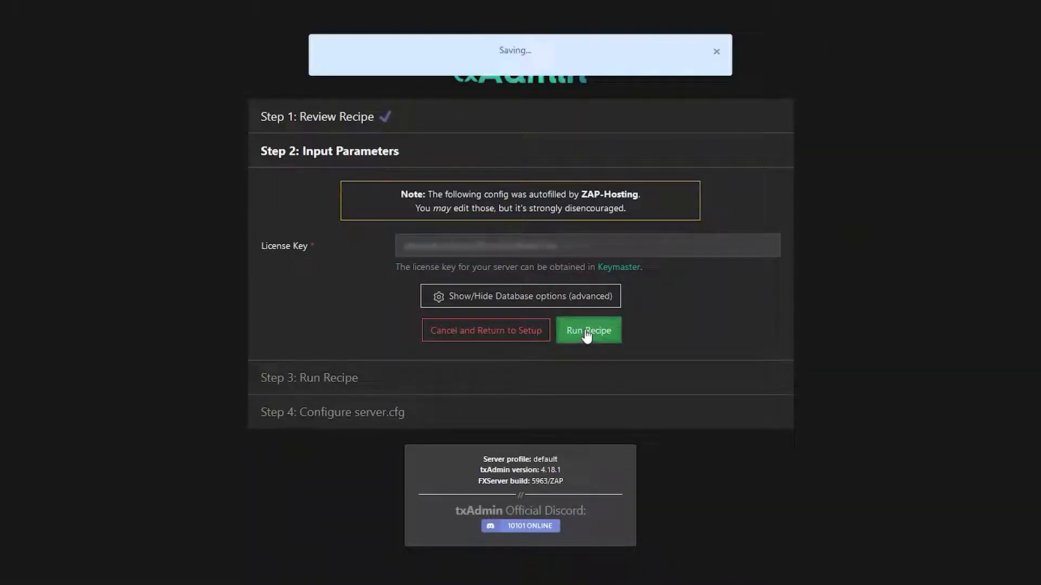
click(588, 331)
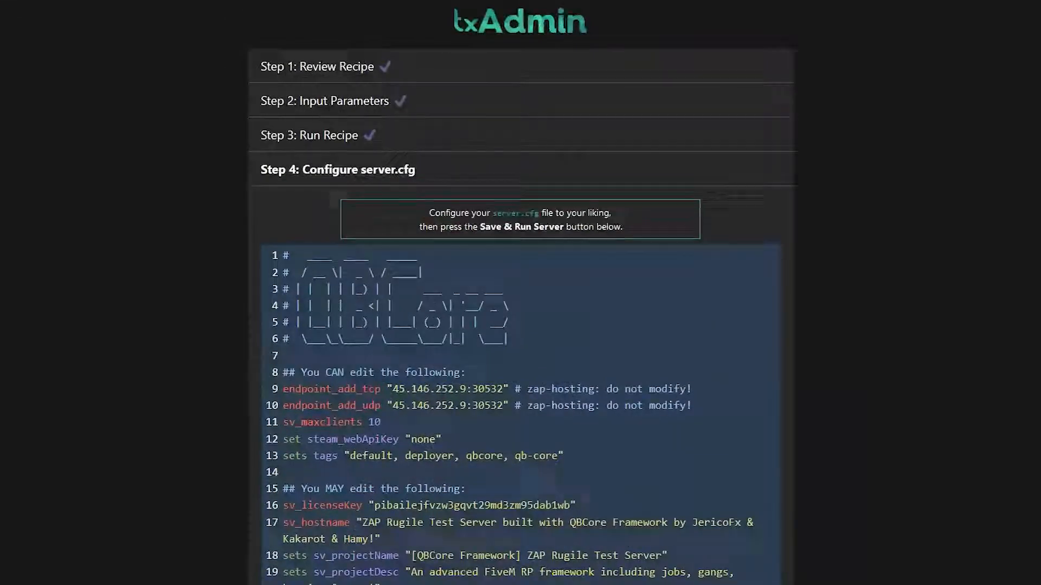
Scroll through the generated QBCore server.cfg, then save it and start ZAP Rugile Test Server.
scroll(down, 3)
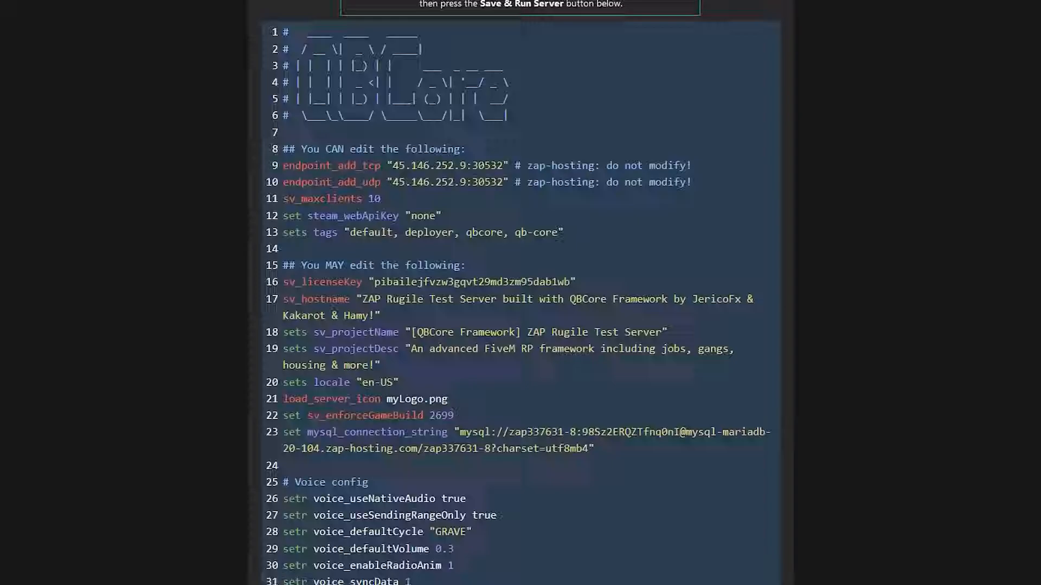
scroll(down, 3)
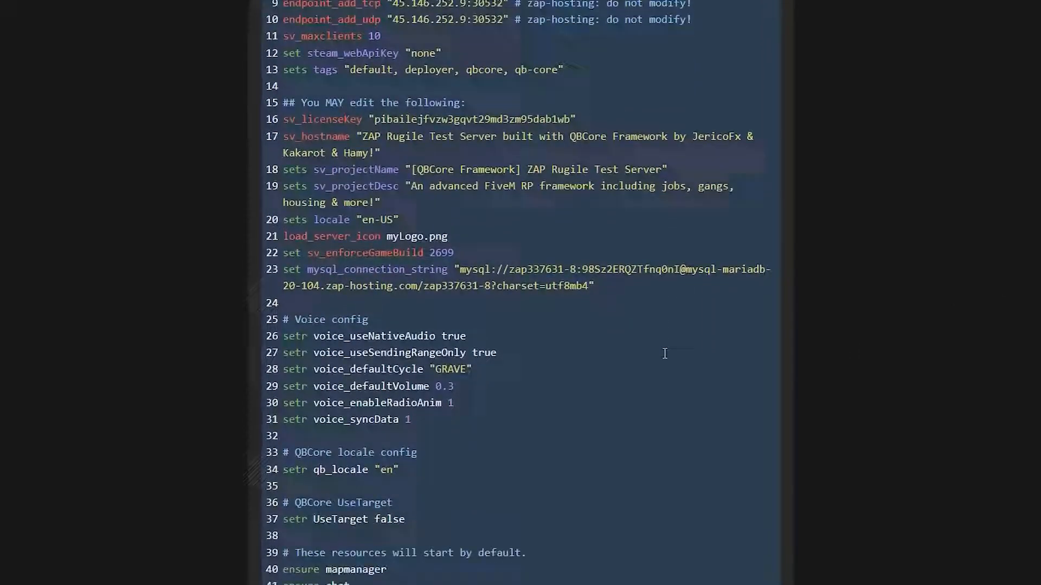
scroll(down, 3)
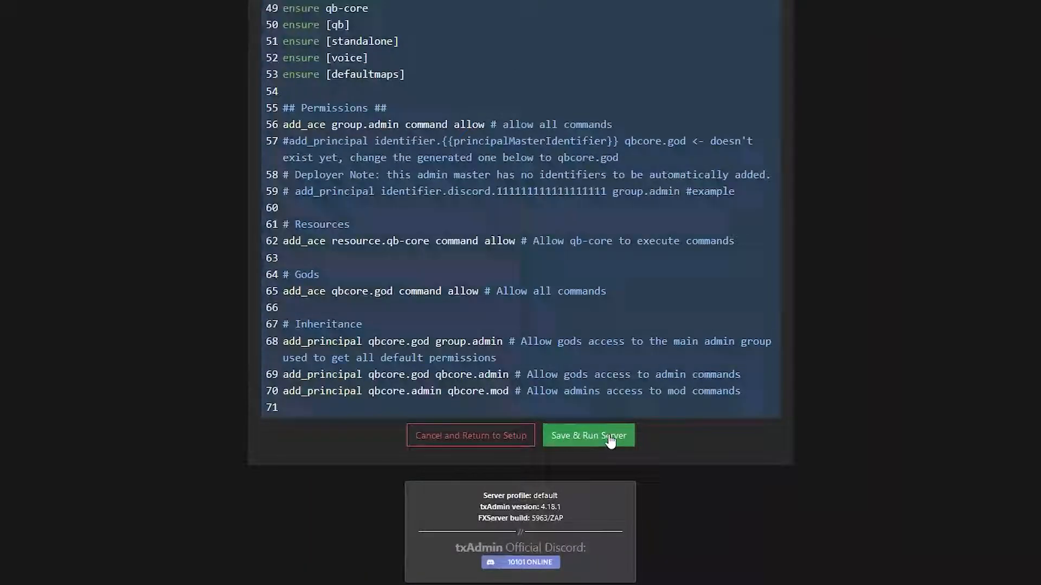
click(589, 436)
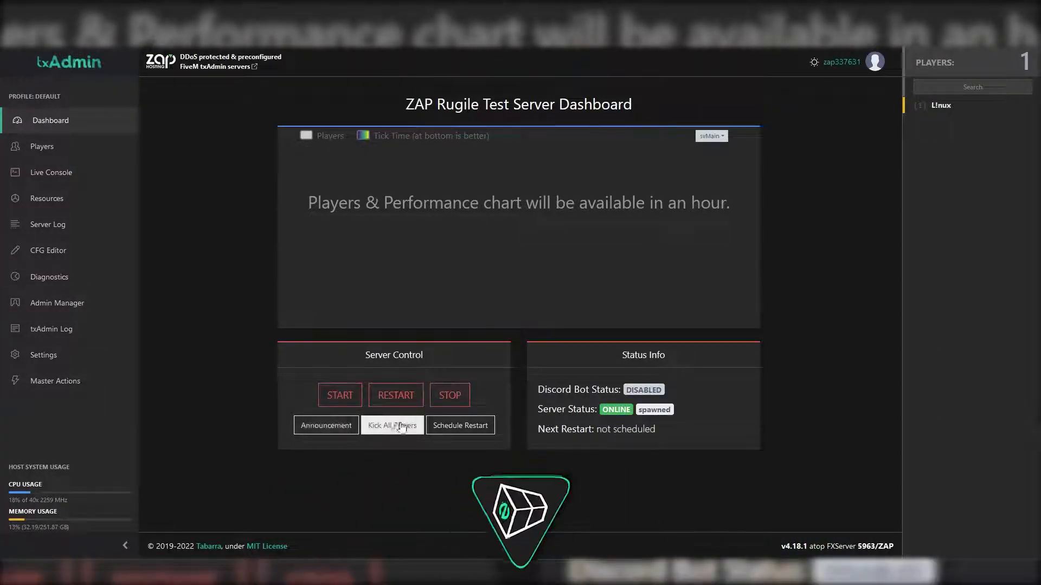
View the Players overview, then switch to the Resources list.
click(43, 147)
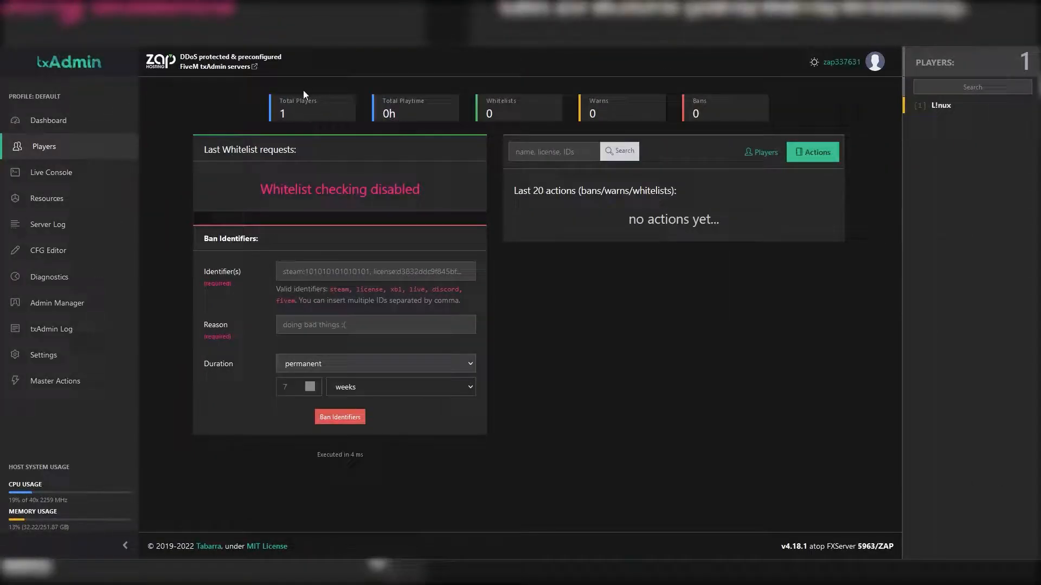
mouse_move(452, 249)
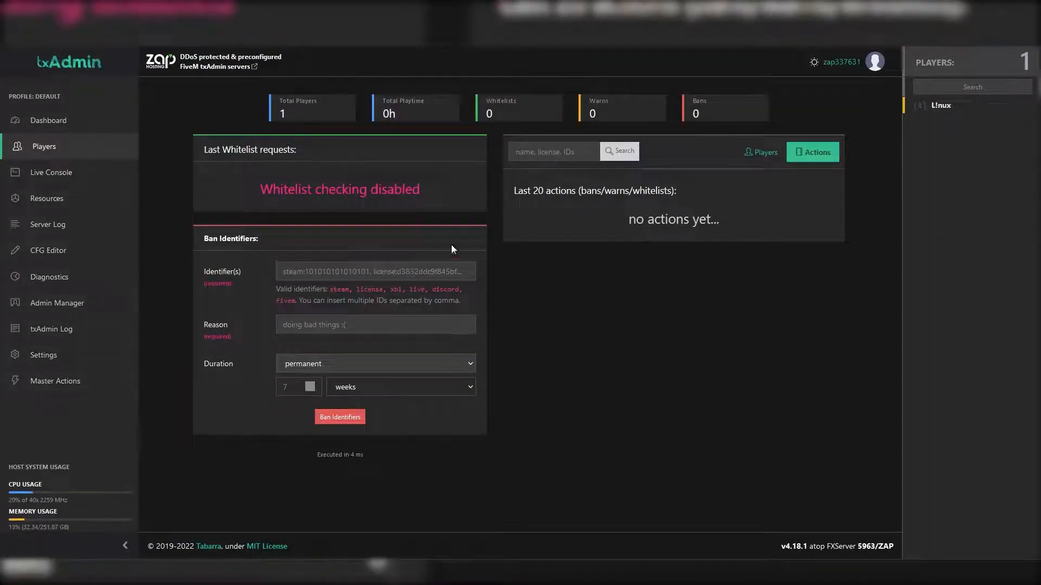
mouse_move(303, 174)
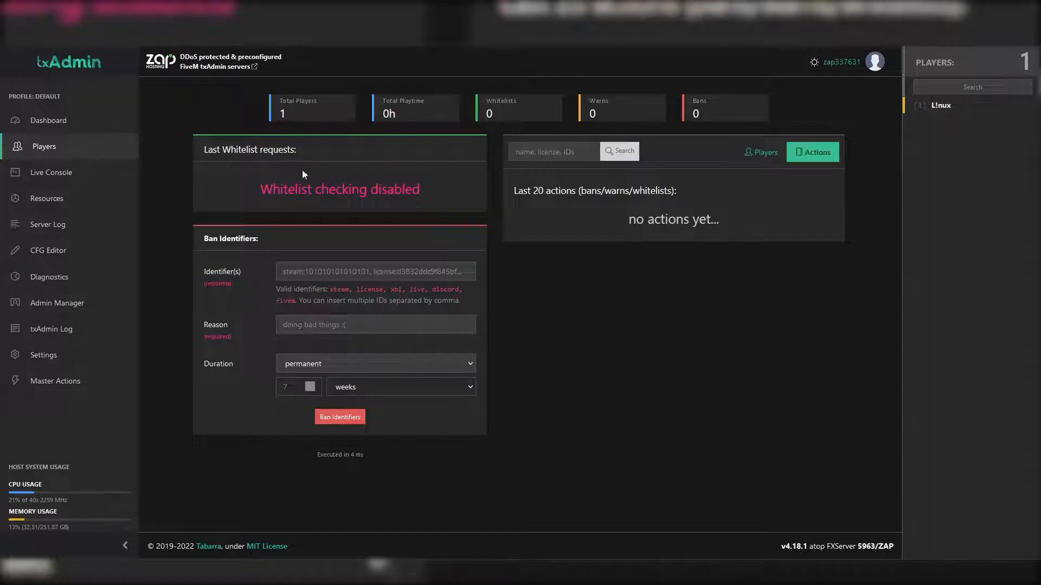
click(52, 173)
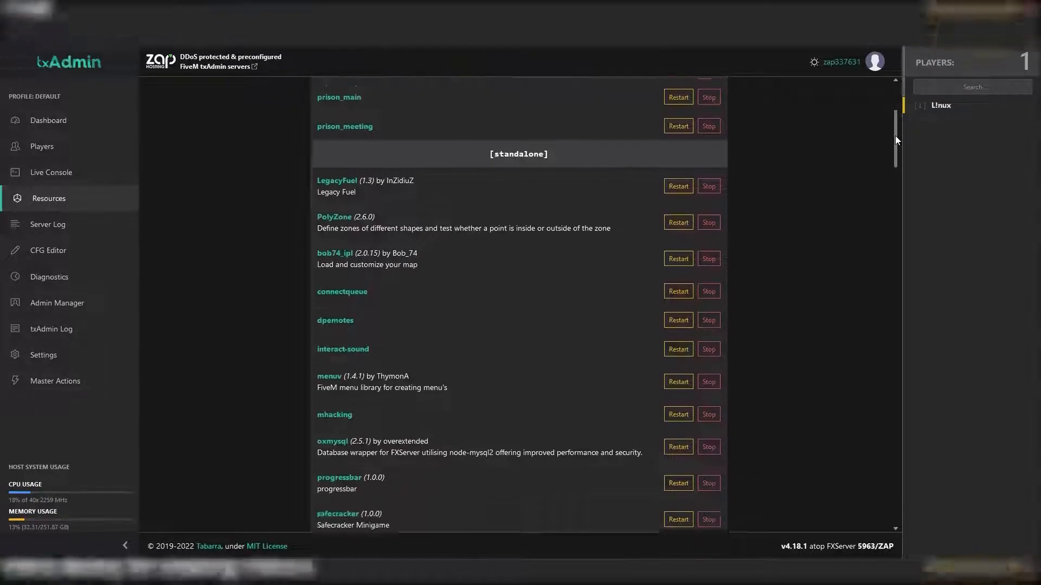
Scroll the resources, view the live Server Log, then read the CFG Editor to the end.
scroll(down, 3)
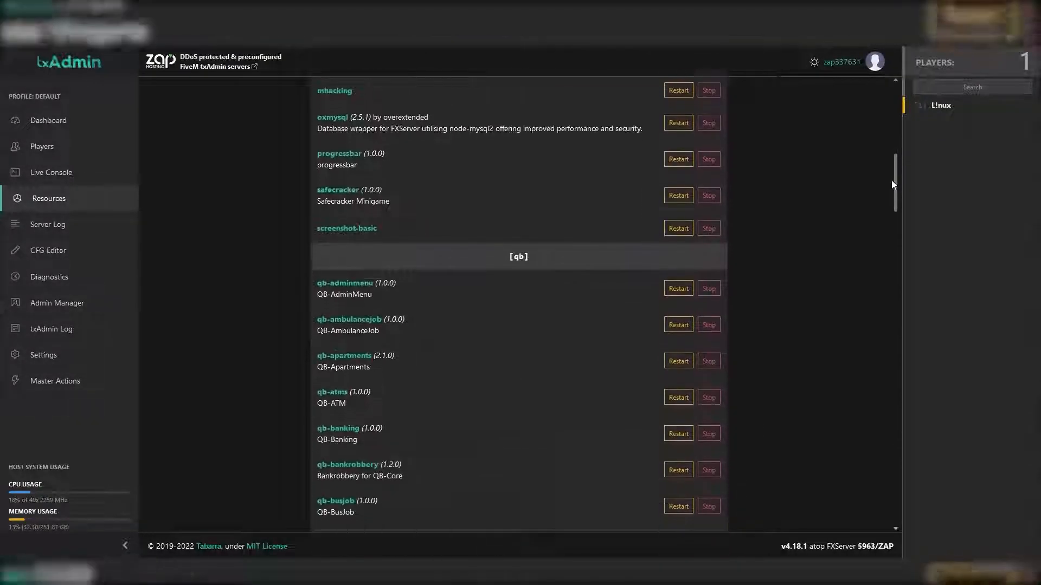
scroll(down, 3)
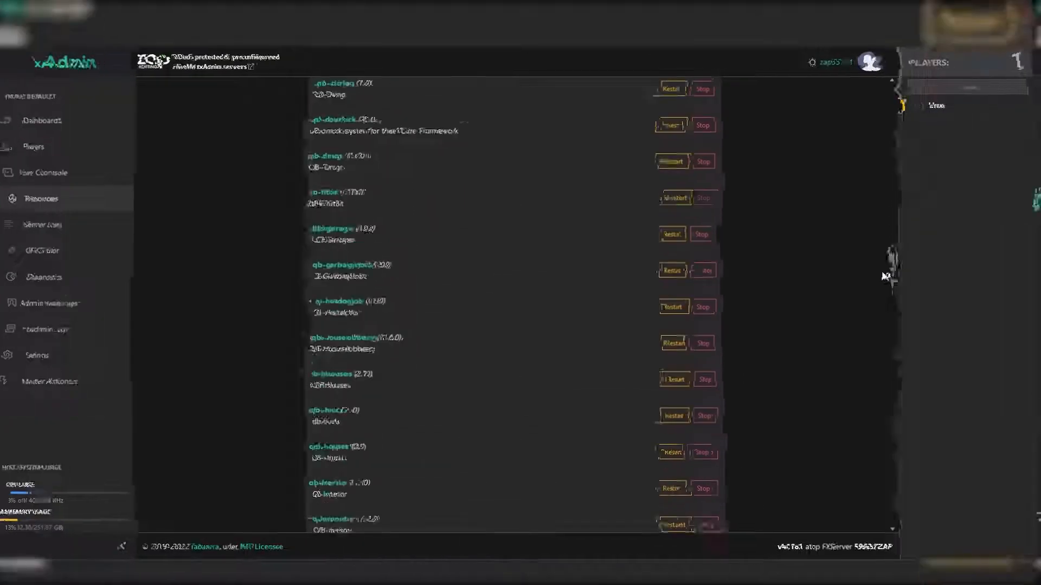
click(49, 224)
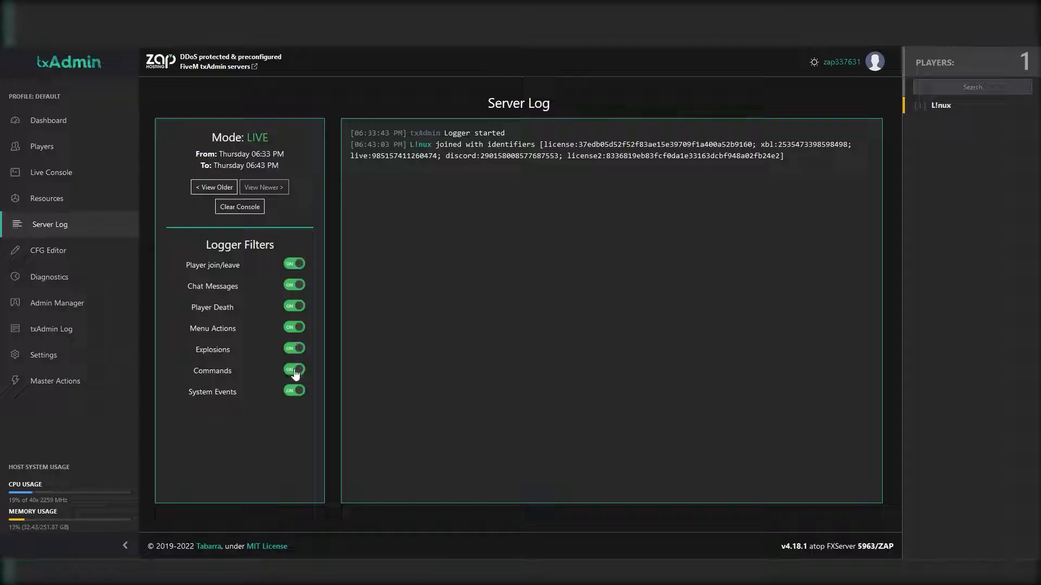
click(50, 250)
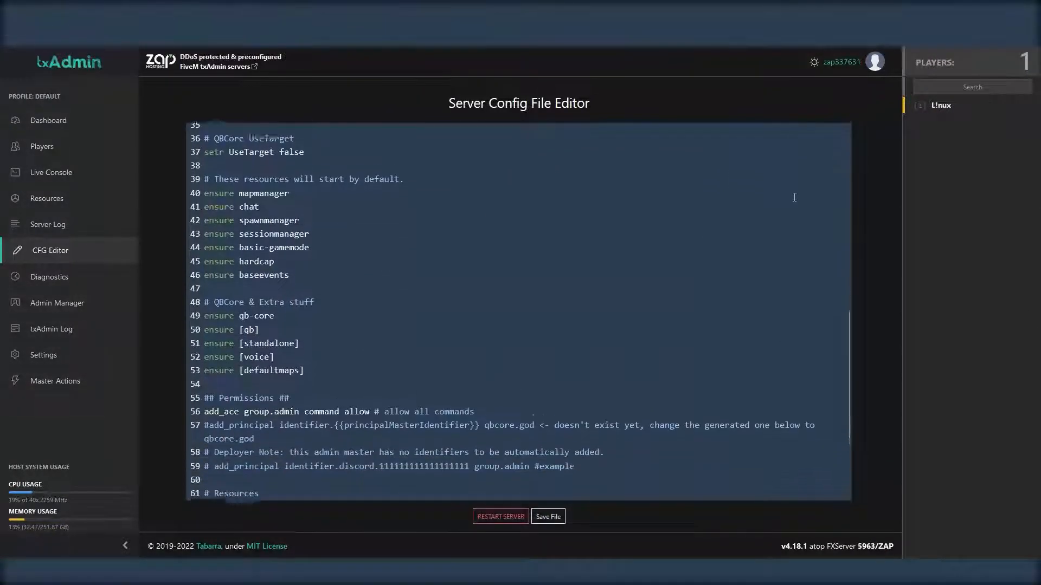
scroll(down, 3)
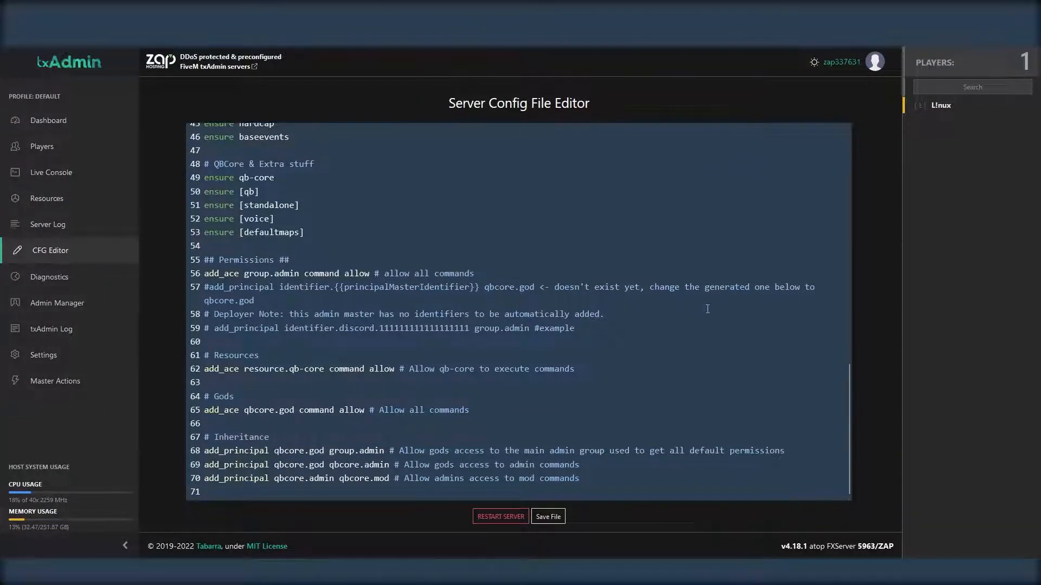
View admin accounts and the New Admin permissions form, then show the Actions Logs history.
click(57, 303)
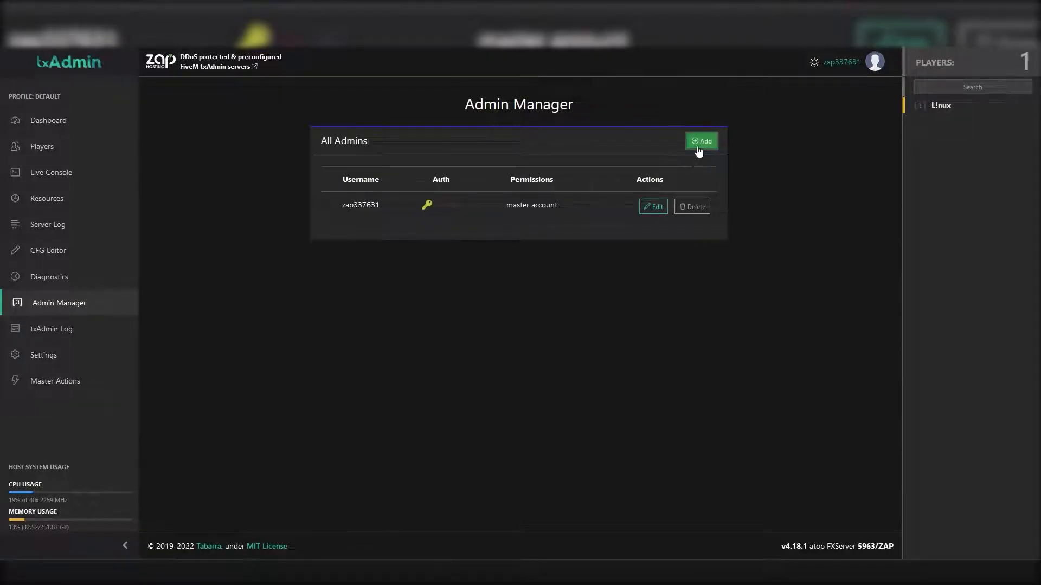
click(702, 141)
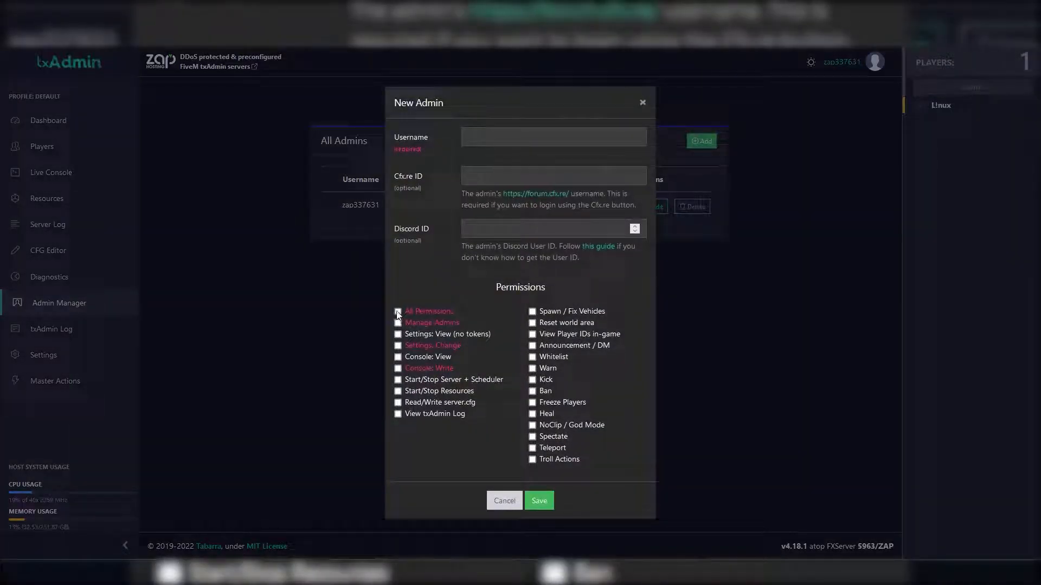
click(52, 329)
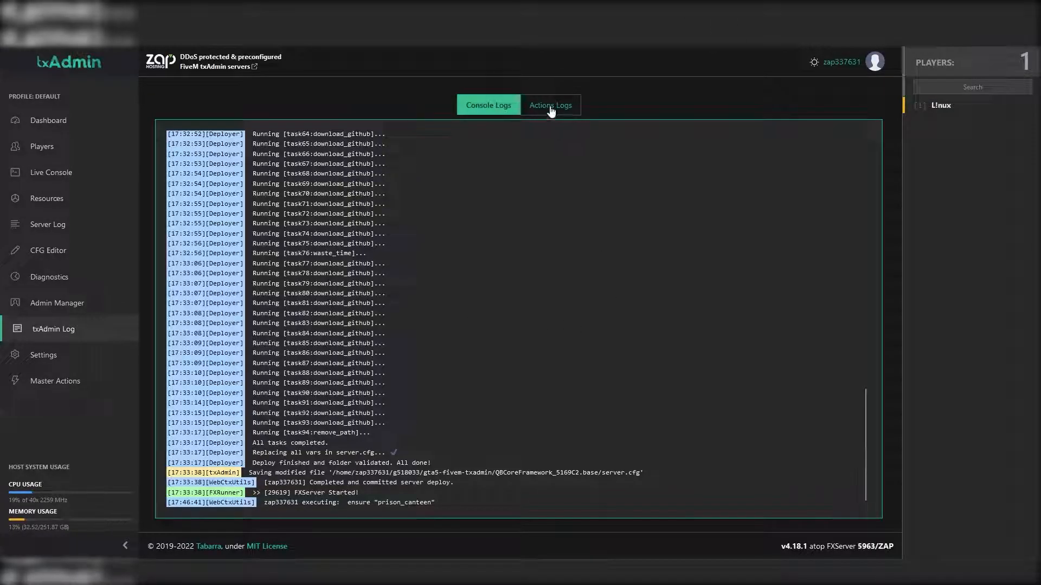
click(550, 105)
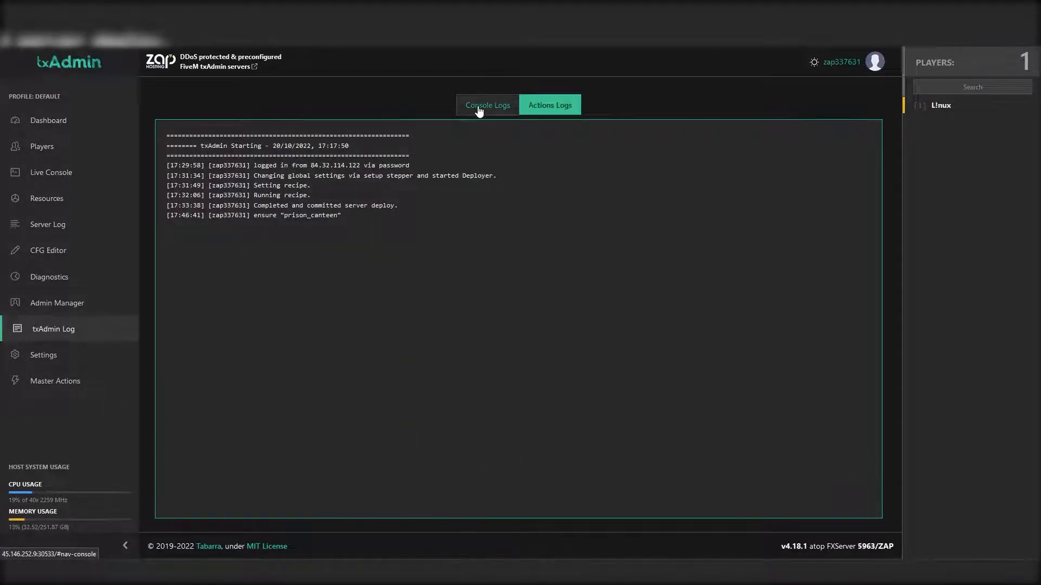
Browse the FXServer, Restarter and Discord settings tabs.
click(43, 355)
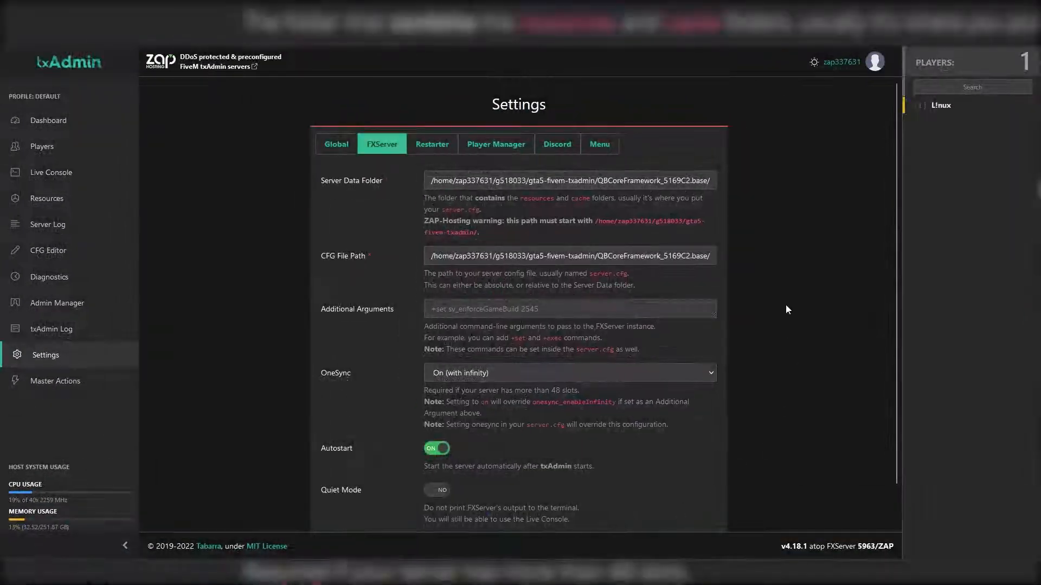
click(432, 143)
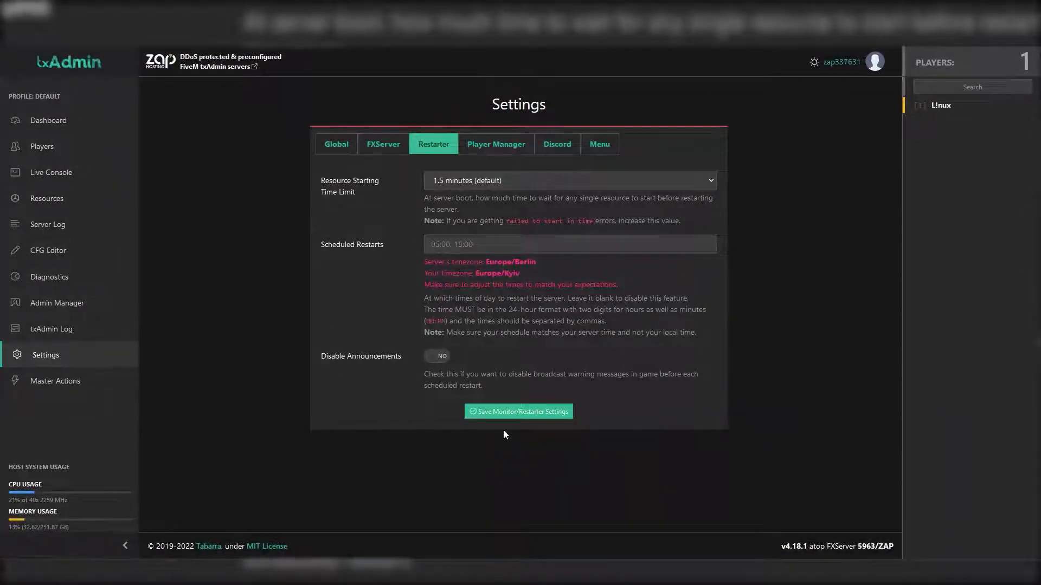
click(558, 144)
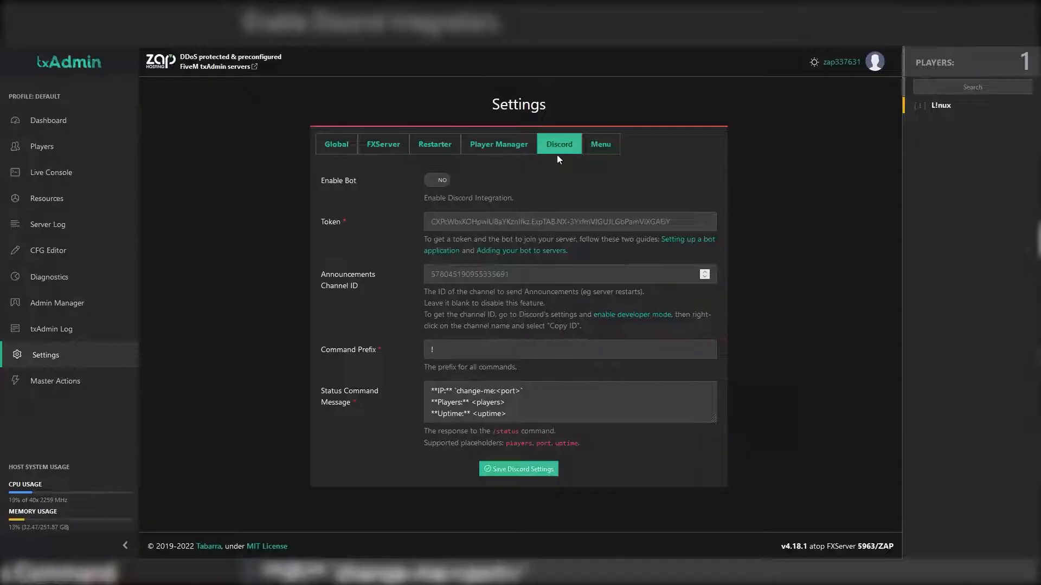
Visit Master Actions, then copy the server IP 45.146.252.9:30532 from ZAP-Hosting.
click(54, 381)
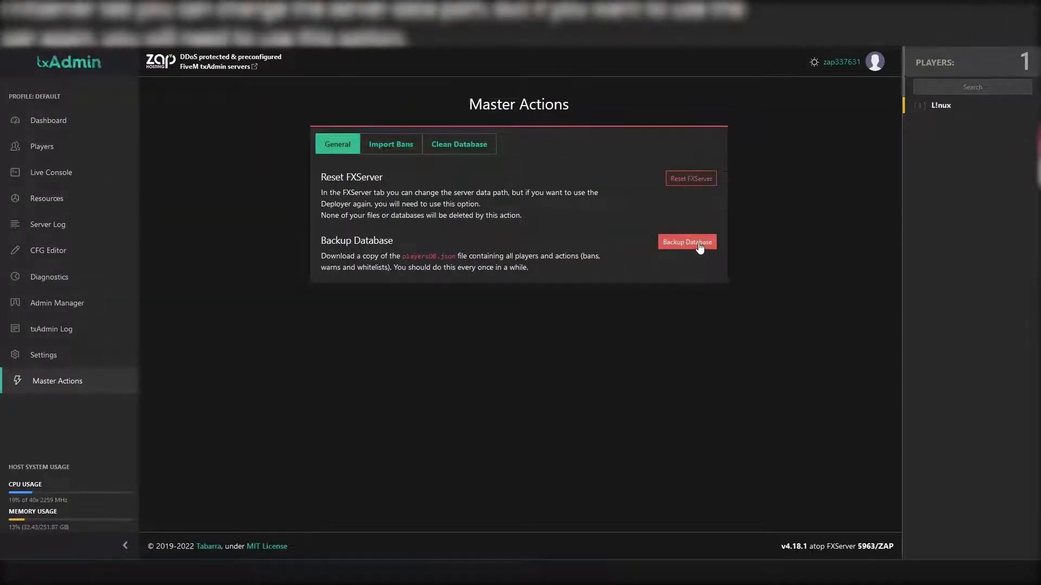
click(459, 144)
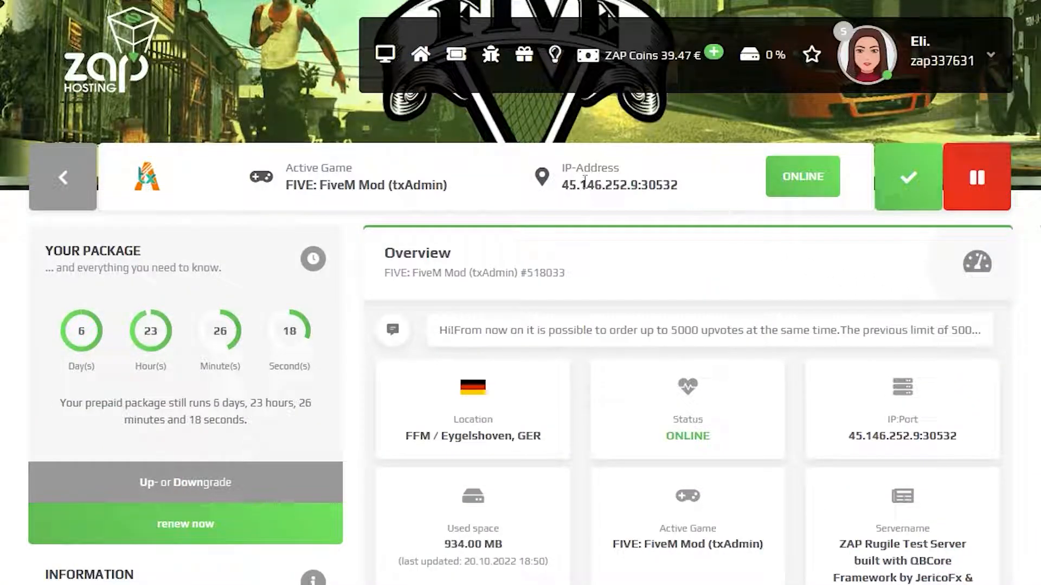
right_click(619, 184)
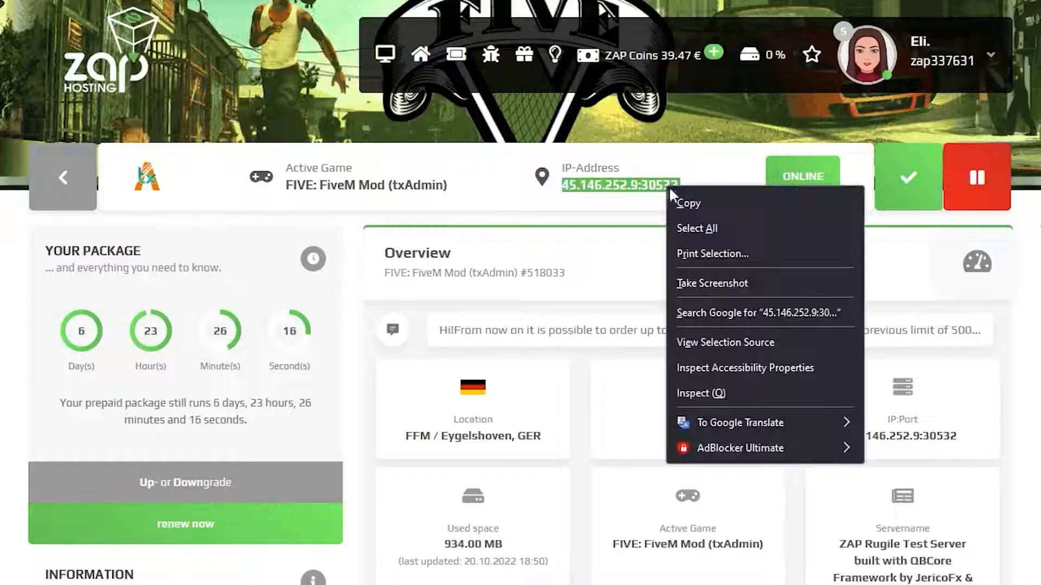